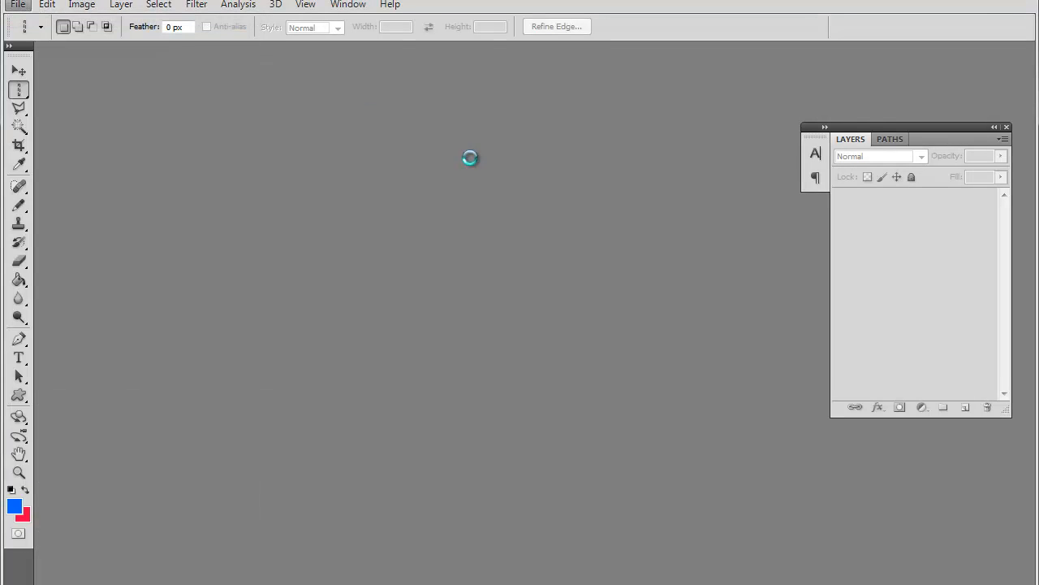
Create a new 500 by 500 pixel document with a transparent background.
left_click(16, 5)
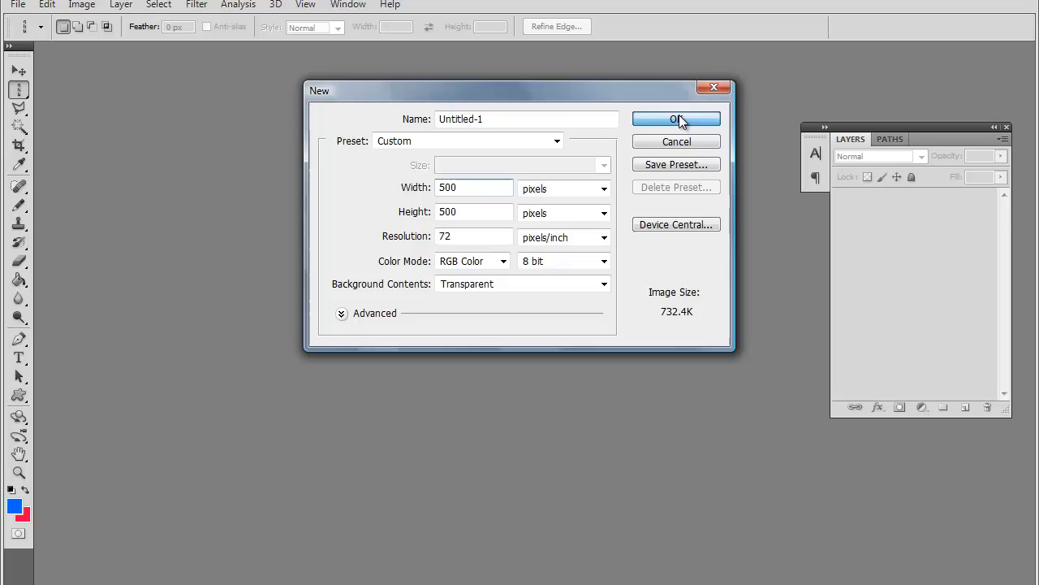
left_click(676, 119)
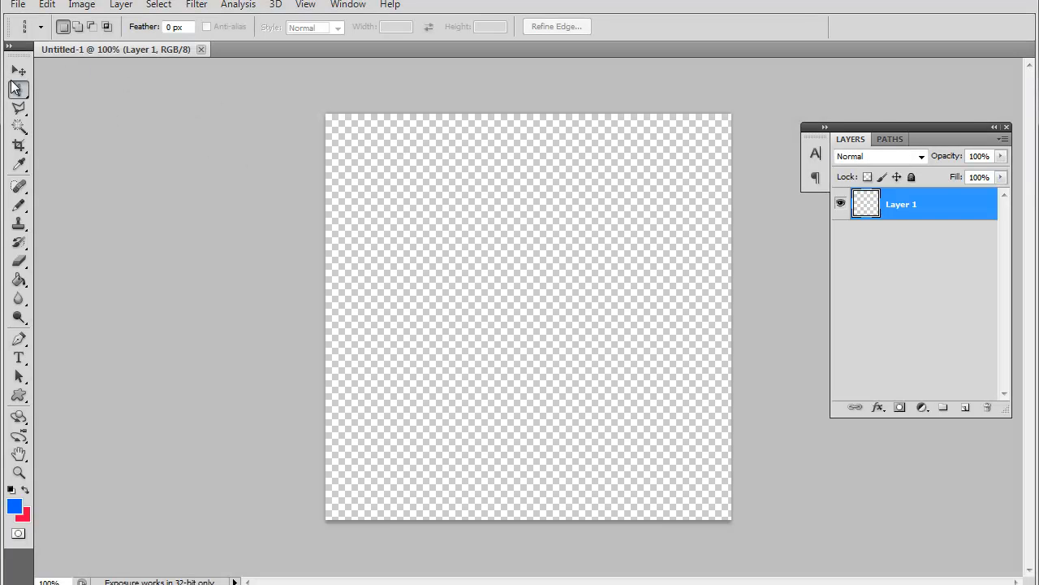
left_click(18, 71)
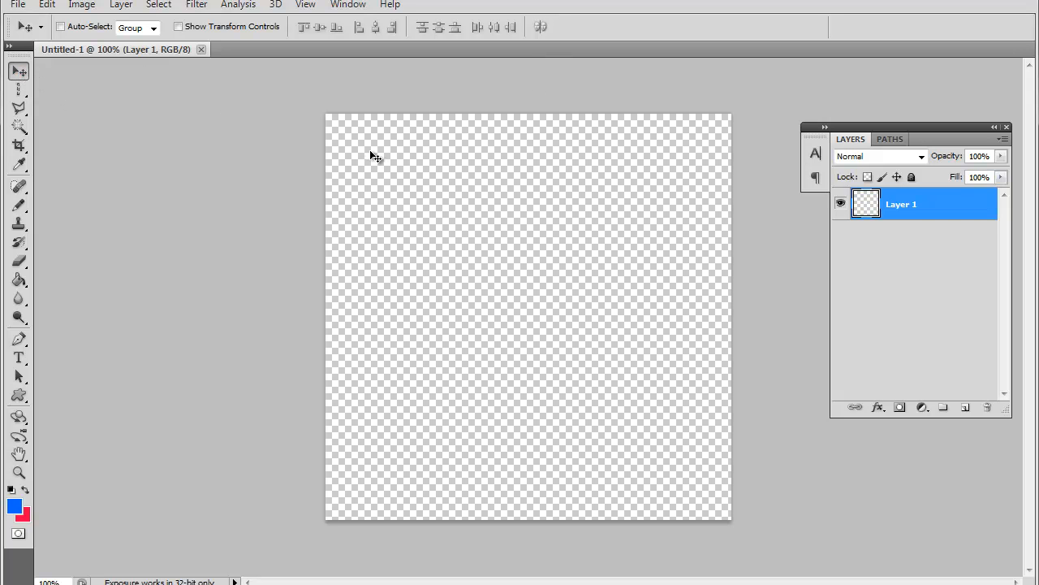
mouse_move(617, 307)
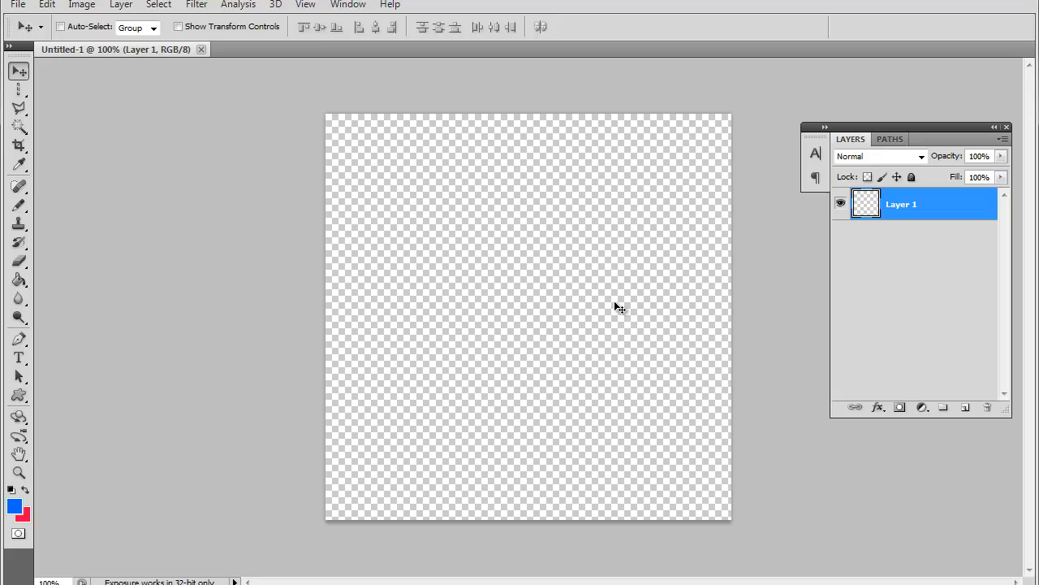
mouse_move(585, 247)
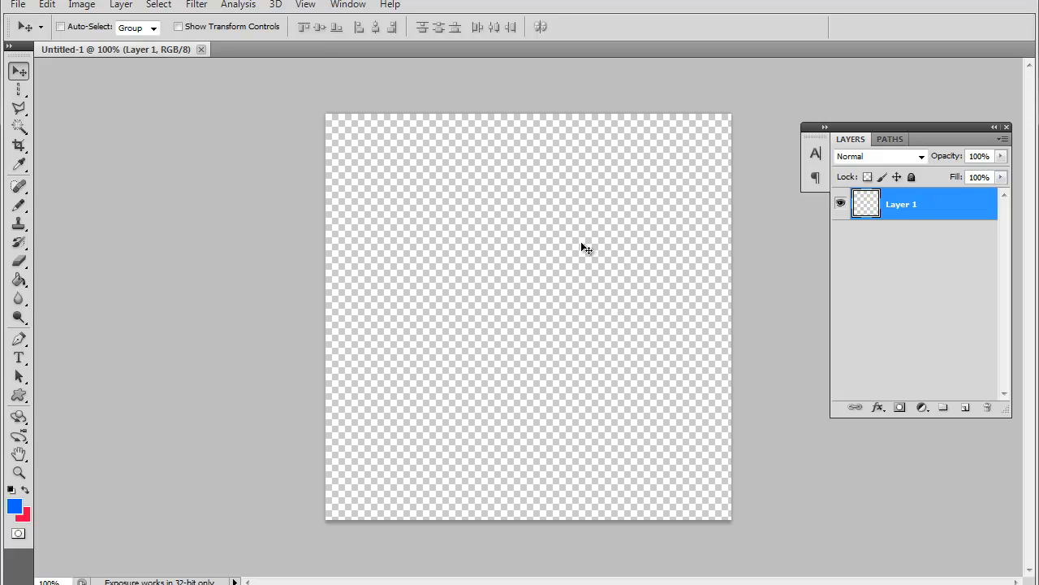
mouse_move(445, 221)
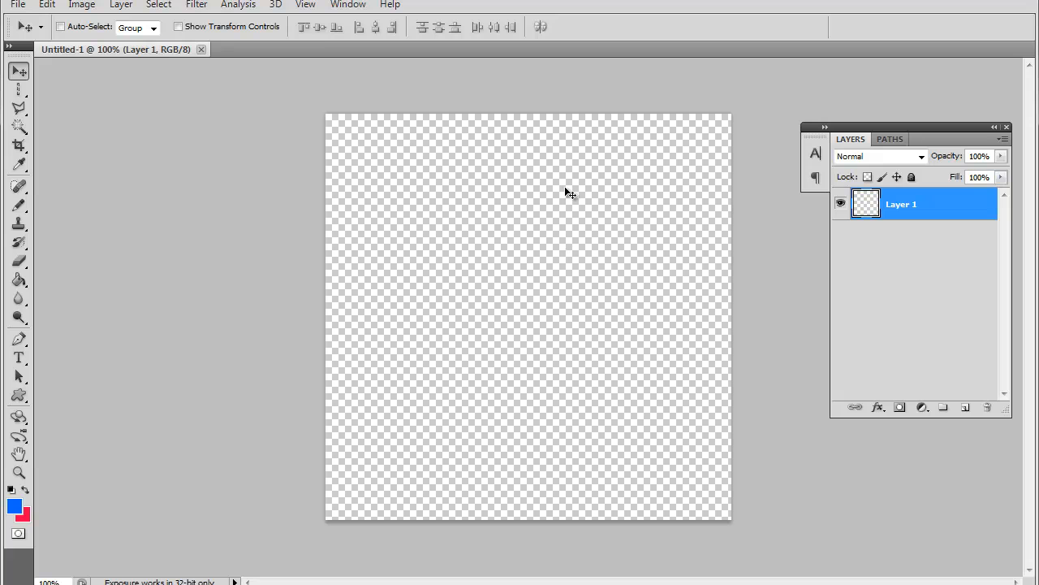
mouse_move(355, 130)
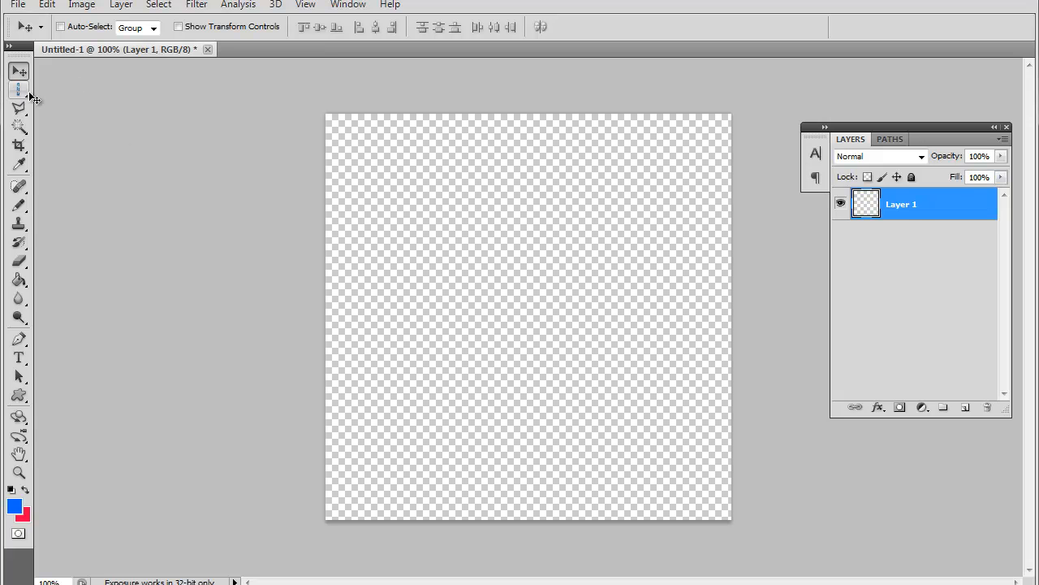
Show the flyout of marquee selection shapes from the toolbox.
left_click(20, 89)
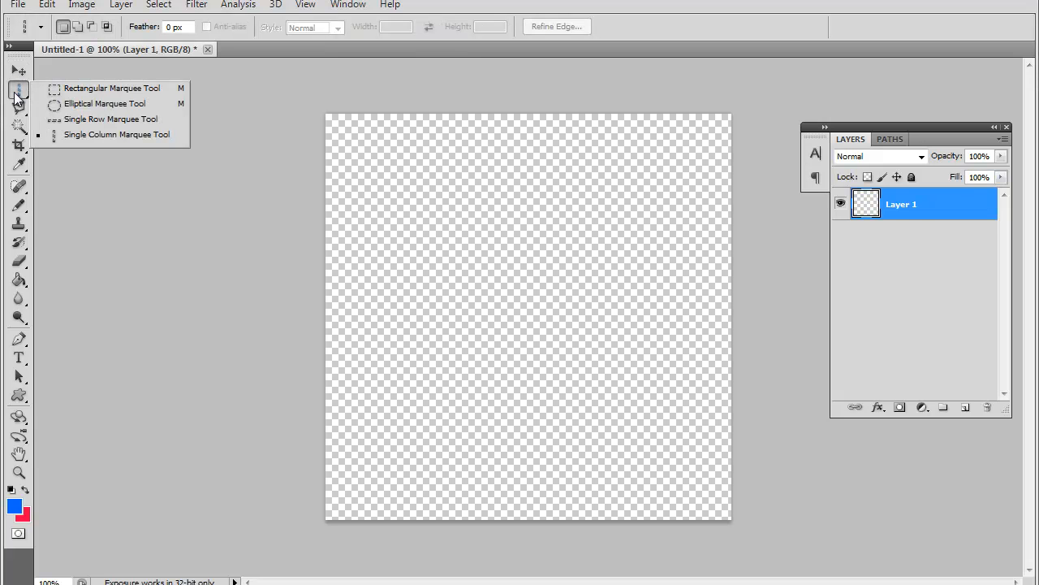
mouse_move(110, 88)
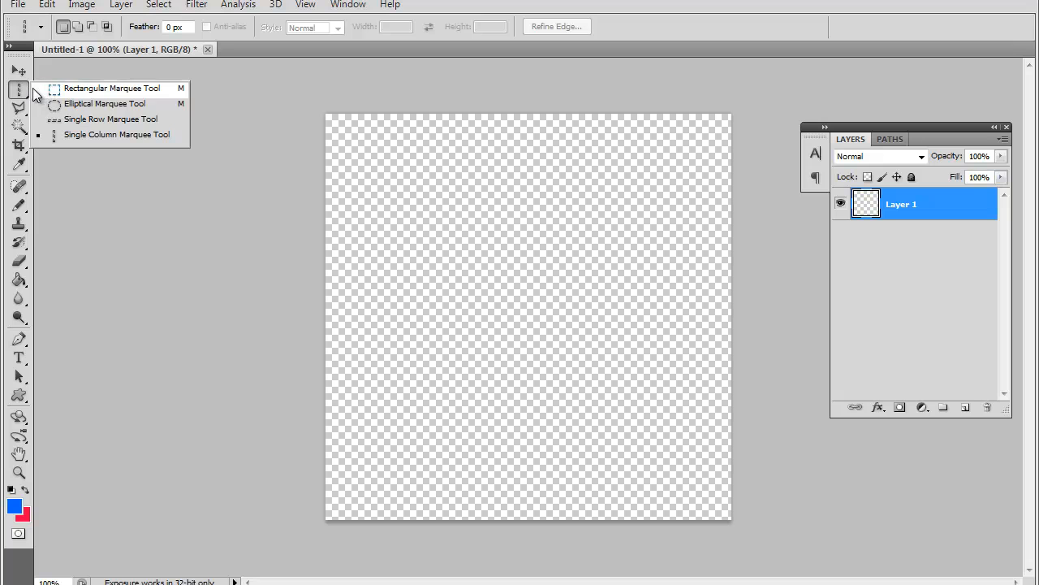
mouse_move(97, 104)
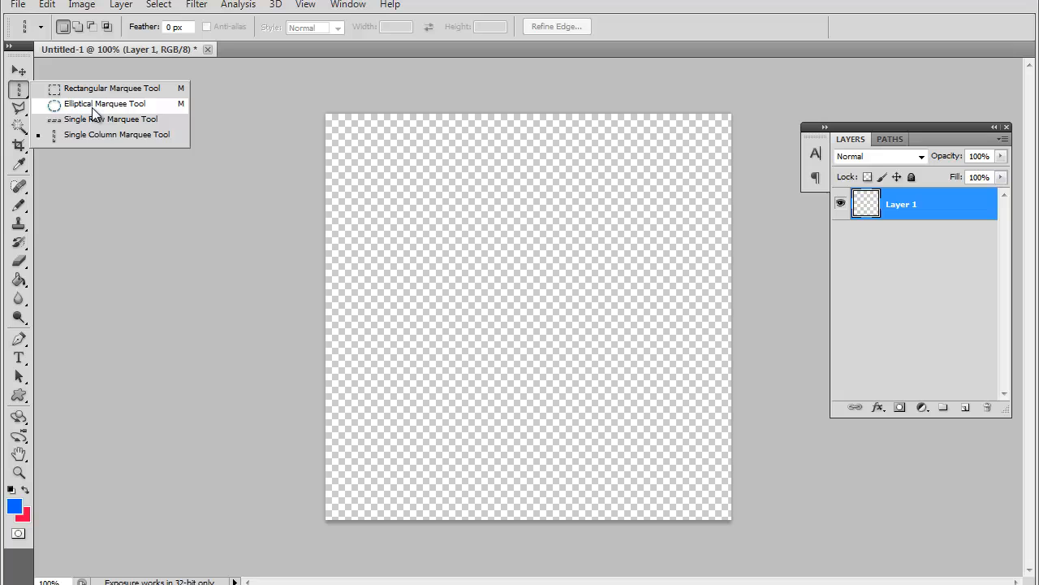
mouse_move(117, 135)
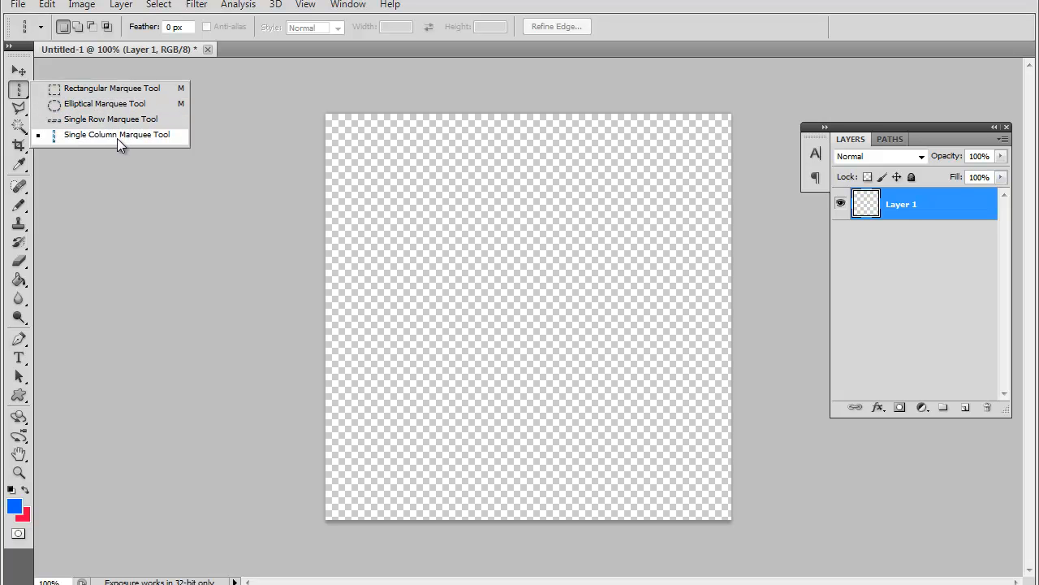
mouse_move(127, 90)
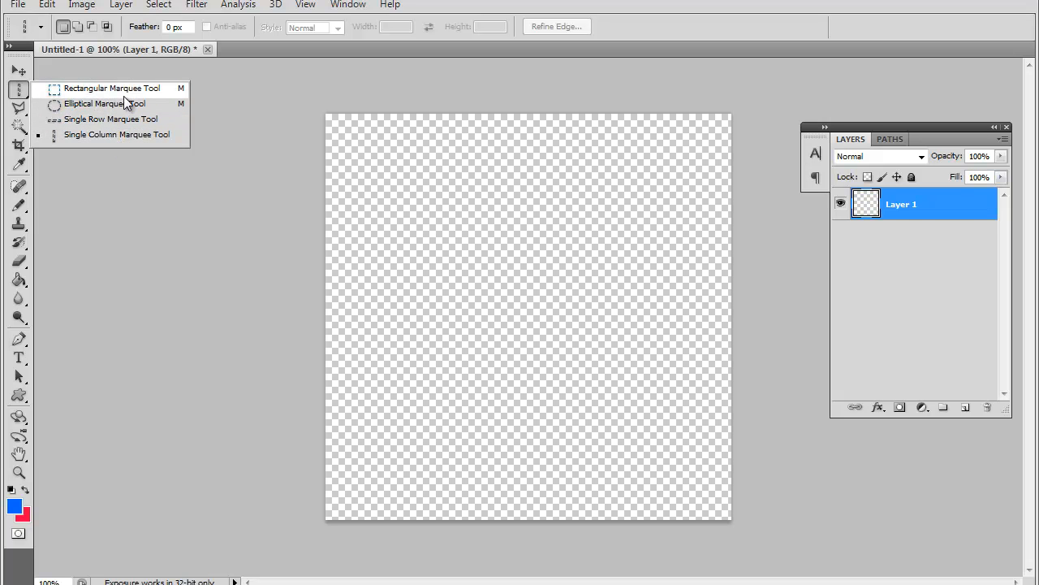
mouse_move(62, 91)
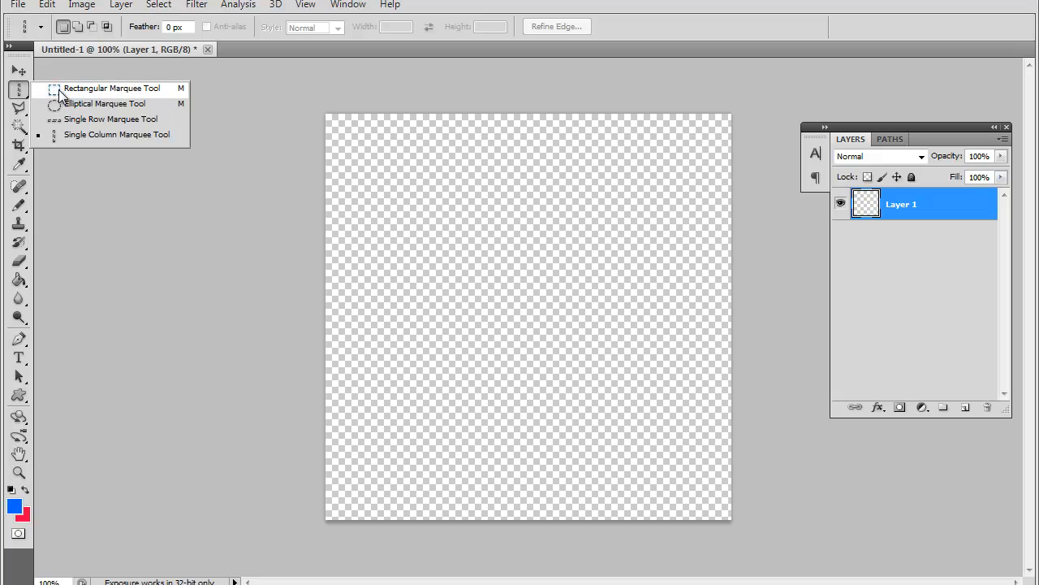
mouse_move(79, 96)
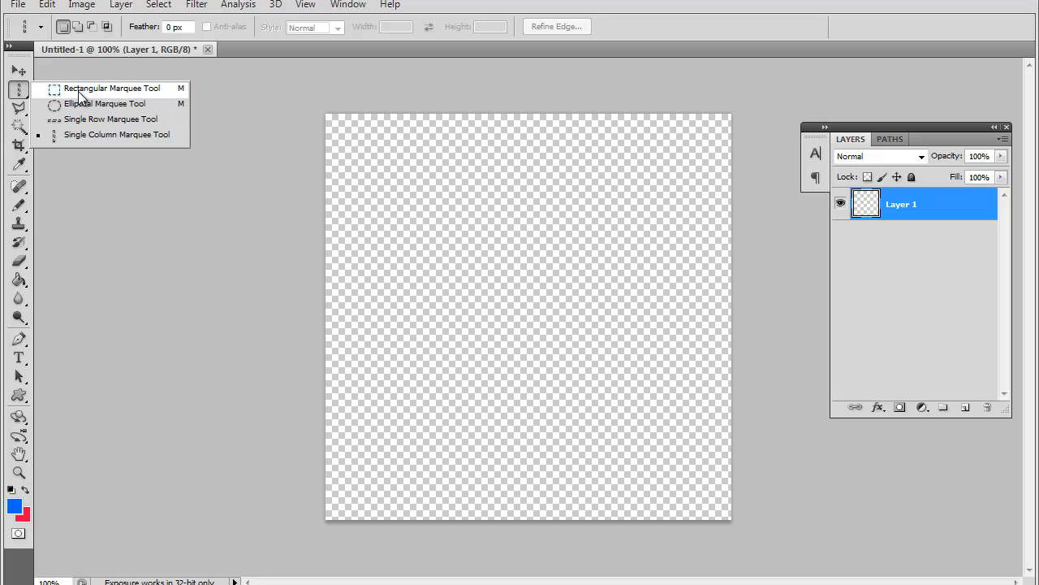
mouse_move(82, 104)
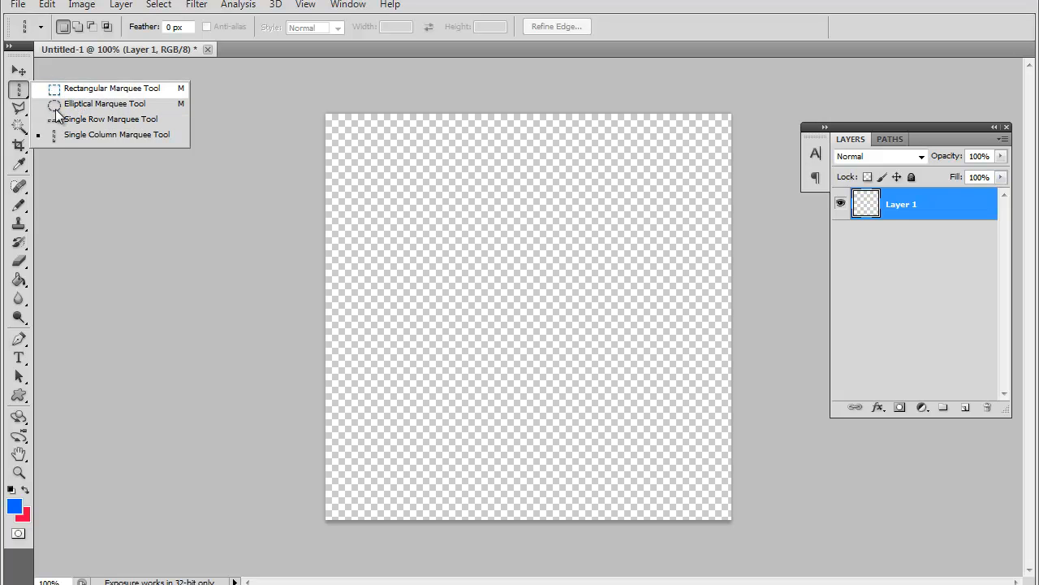
mouse_move(84, 136)
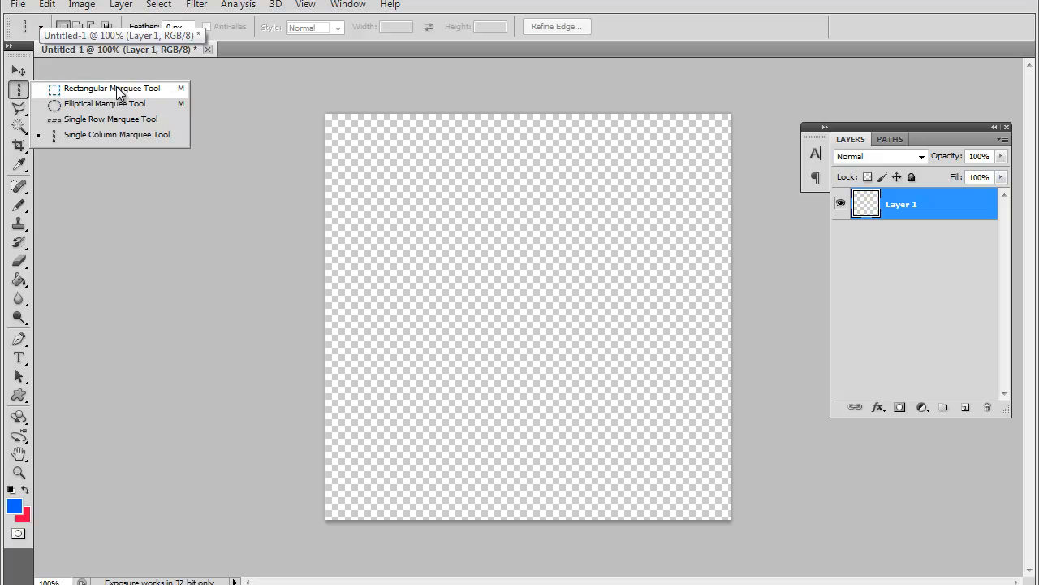
Drag a small rectangular marquee near the canvas top left and ready the bucket fill.
left_click(111, 87)
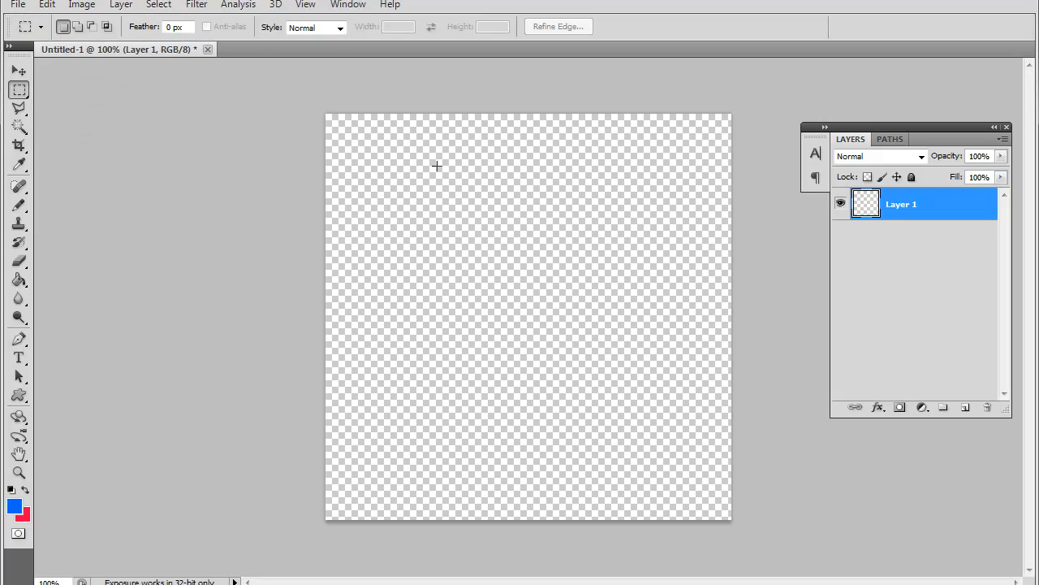
left_click_drag(400, 150, 458, 231)
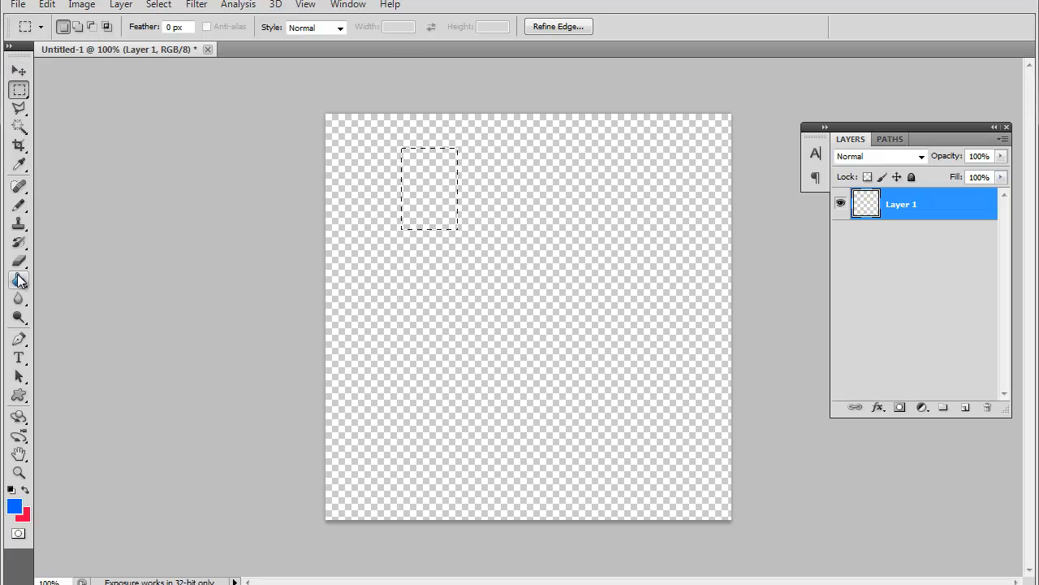
left_click(18, 280)
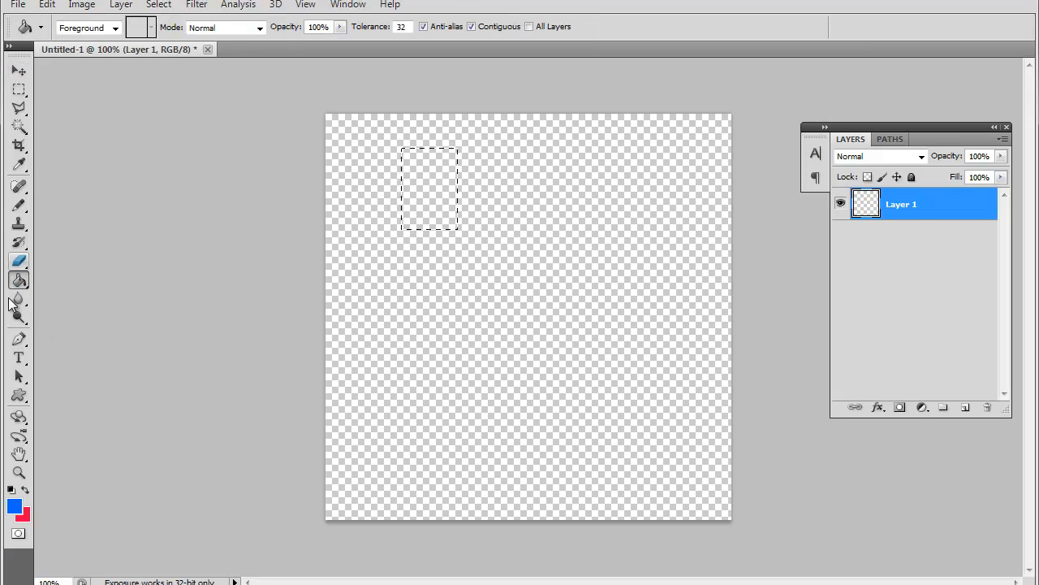
left_click(19, 279)
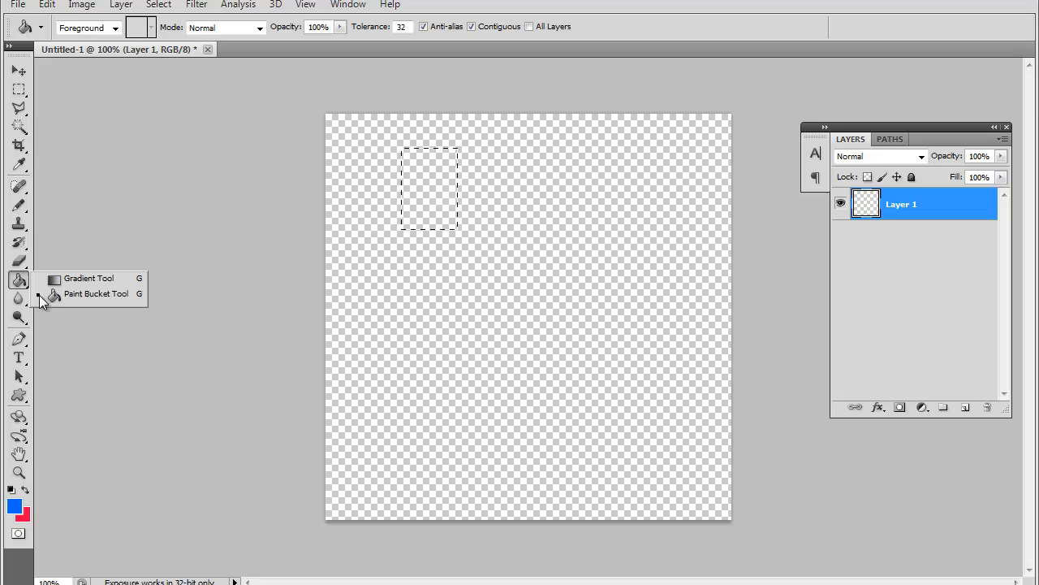
mouse_move(463, 65)
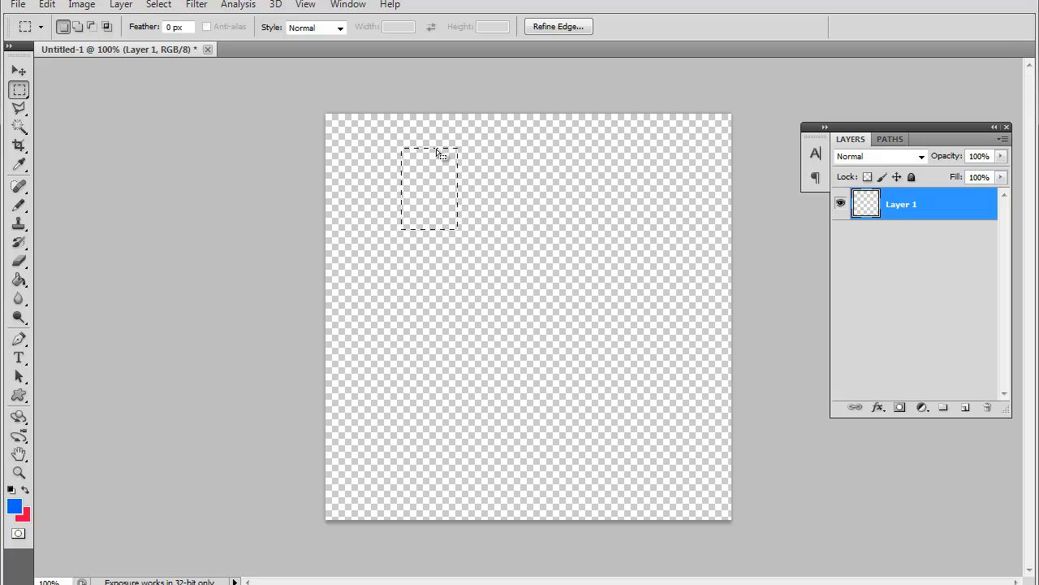
mouse_move(371, 145)
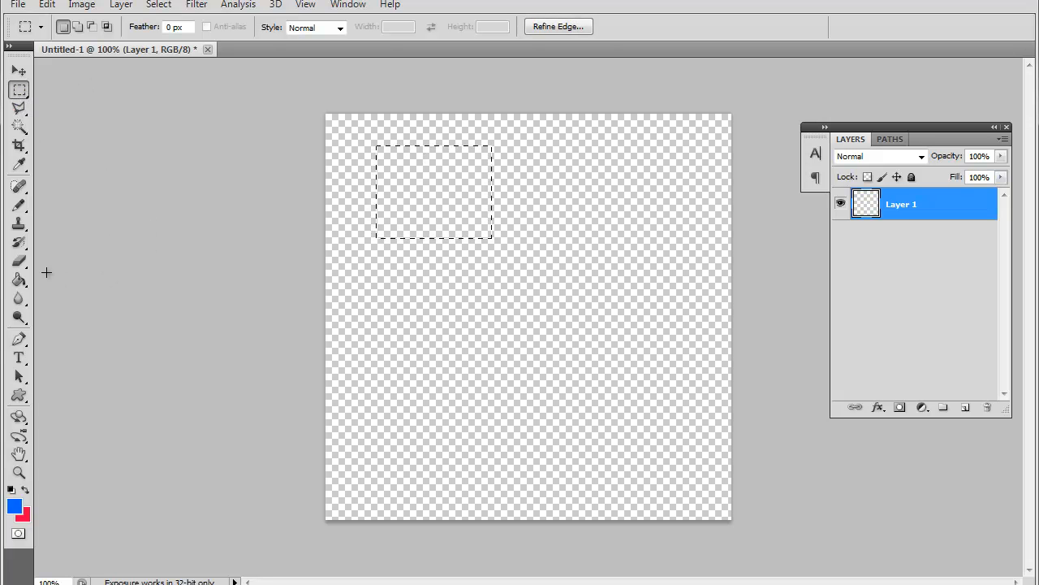
Set the foreground colour to red for filling the selection.
left_click(19, 279)
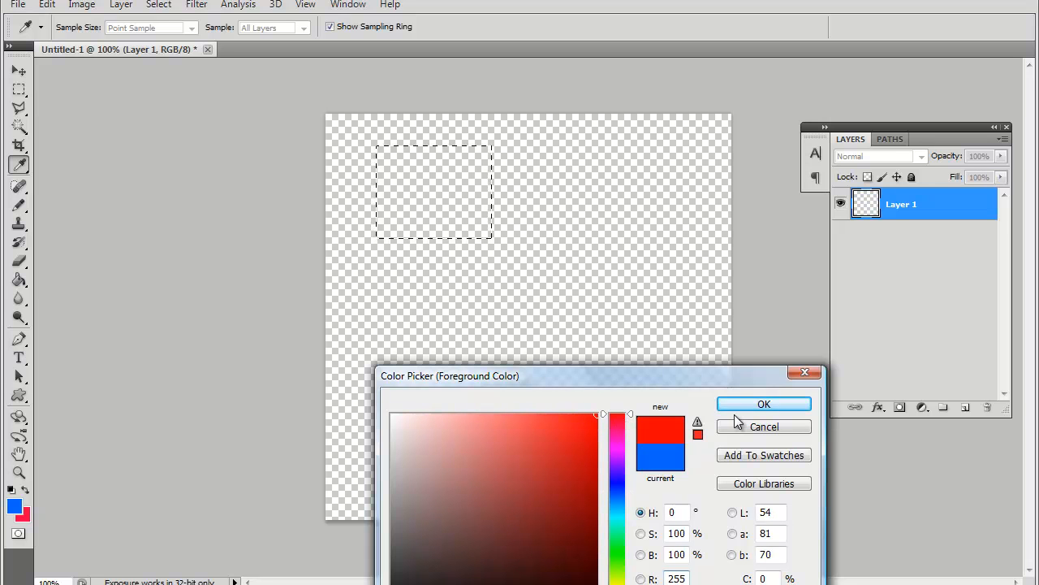
left_click(763, 405)
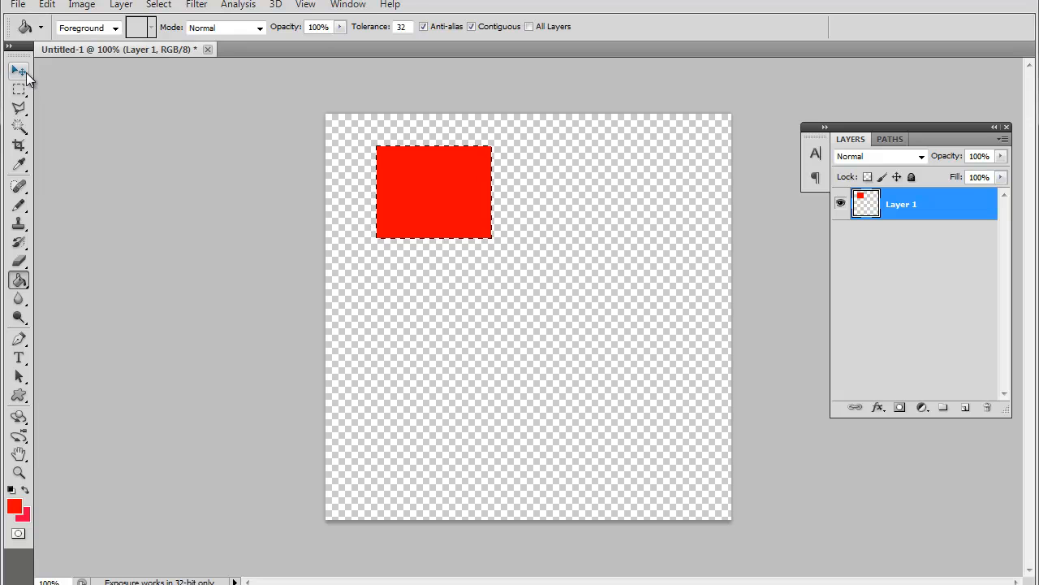
Move the red rectangle down and across to the canvas's upper middle.
left_click(20, 71)
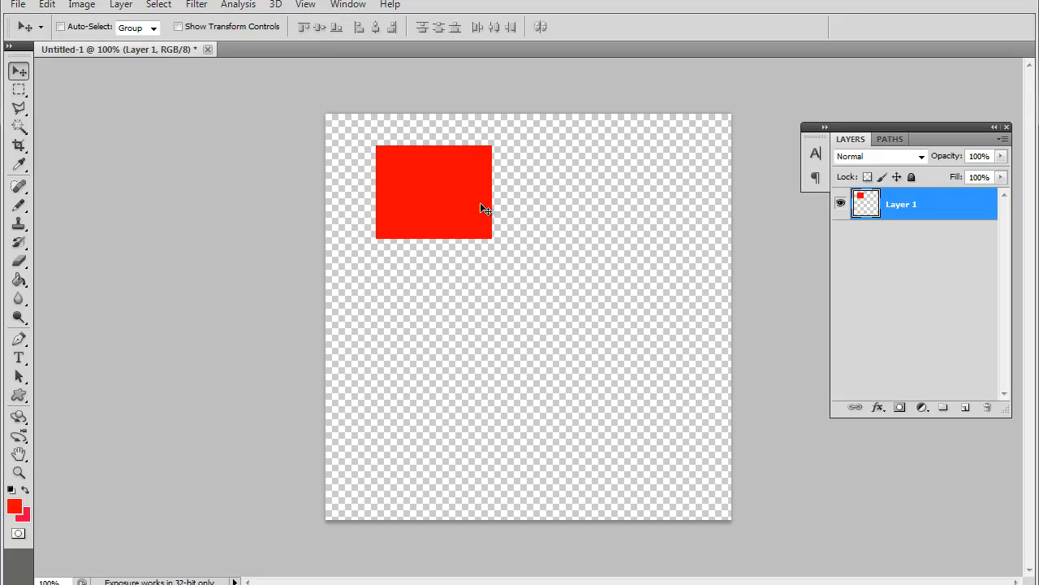
mouse_move(410, 192)
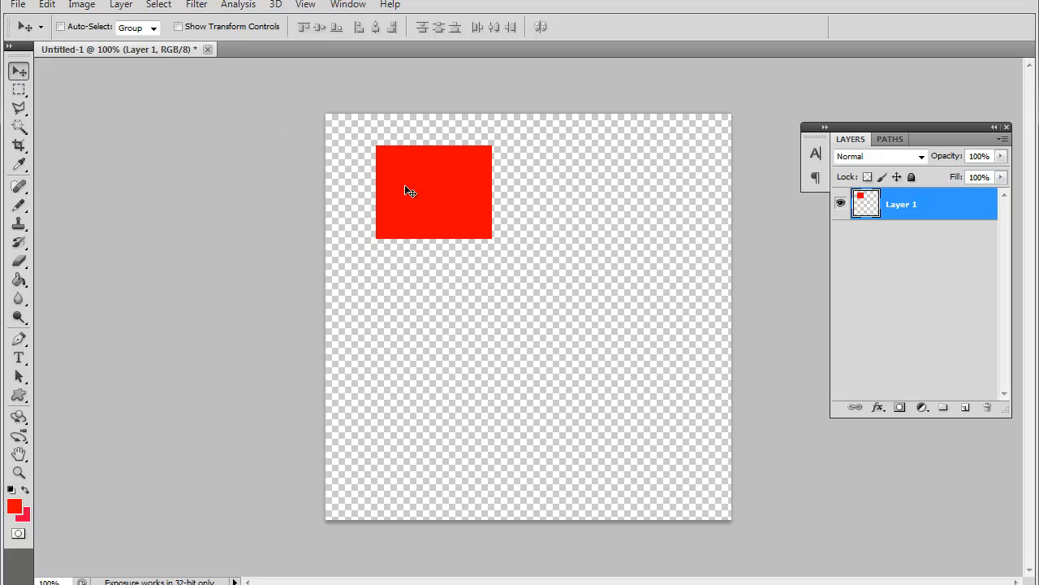
left_click_drag(410, 191, 452, 268)
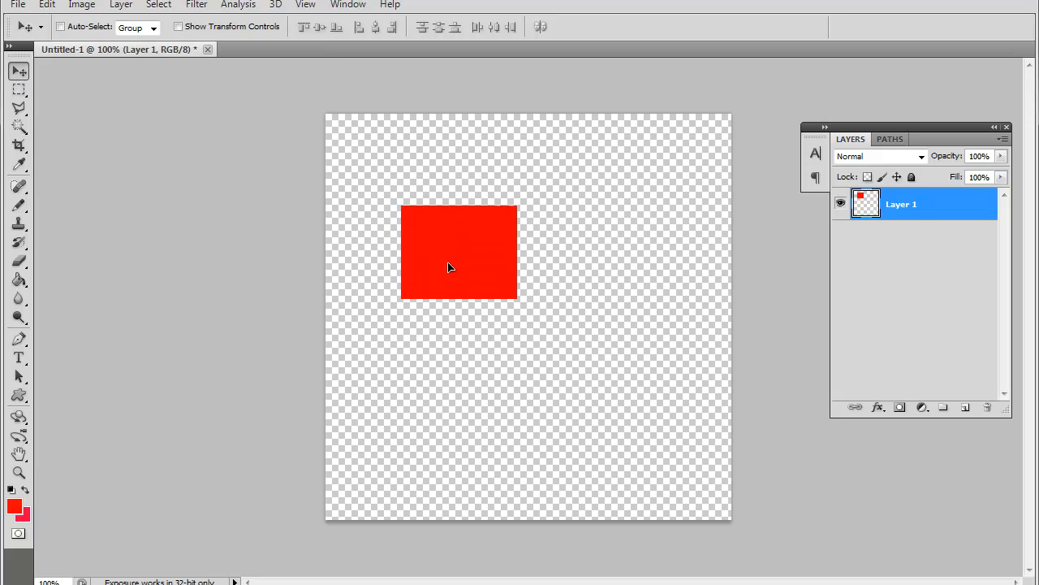
left_click_drag(452, 268, 497, 335)
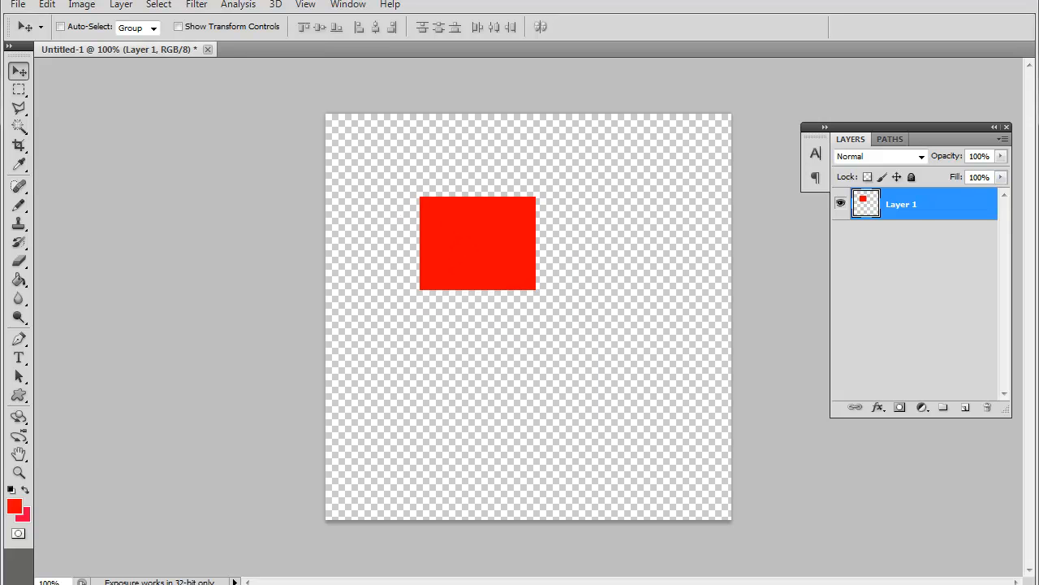
mouse_move(396, 203)
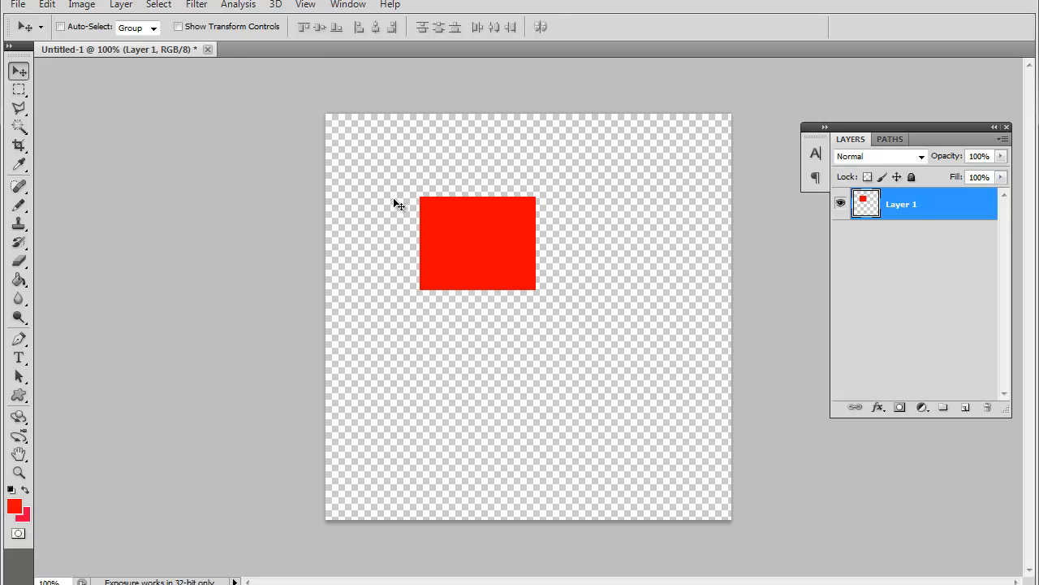
mouse_move(697, 446)
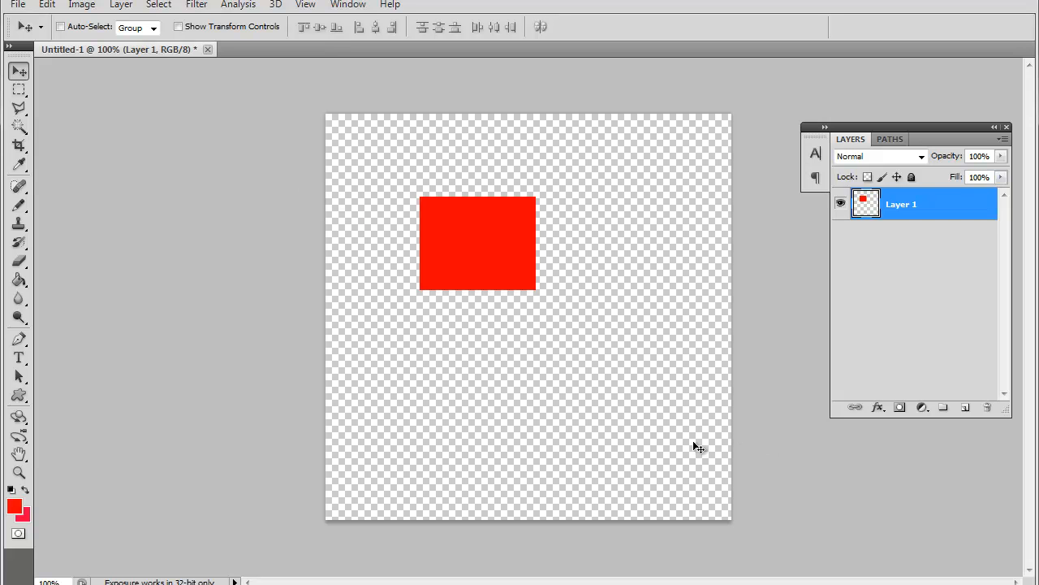
mouse_move(696, 449)
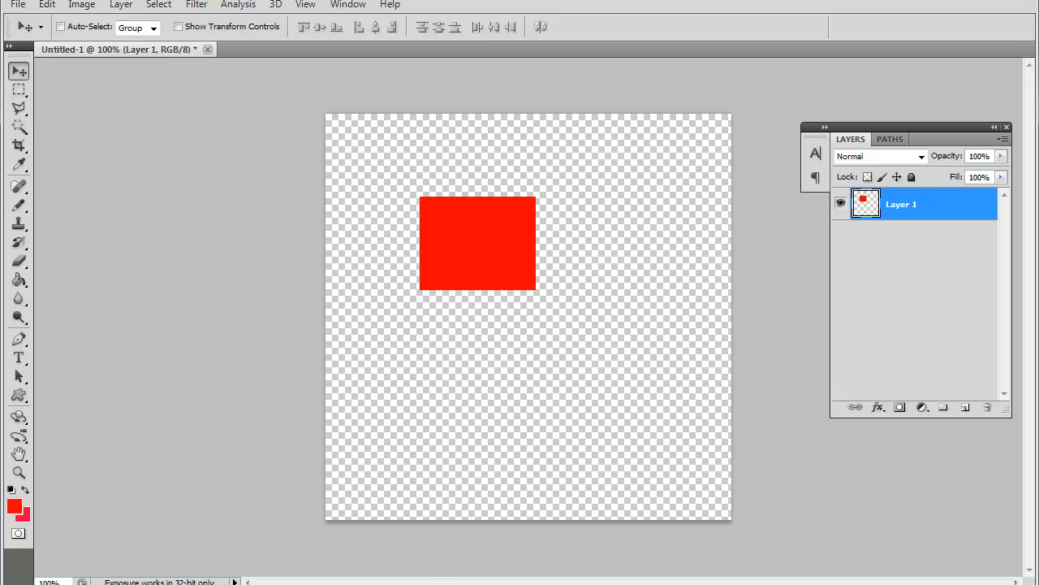